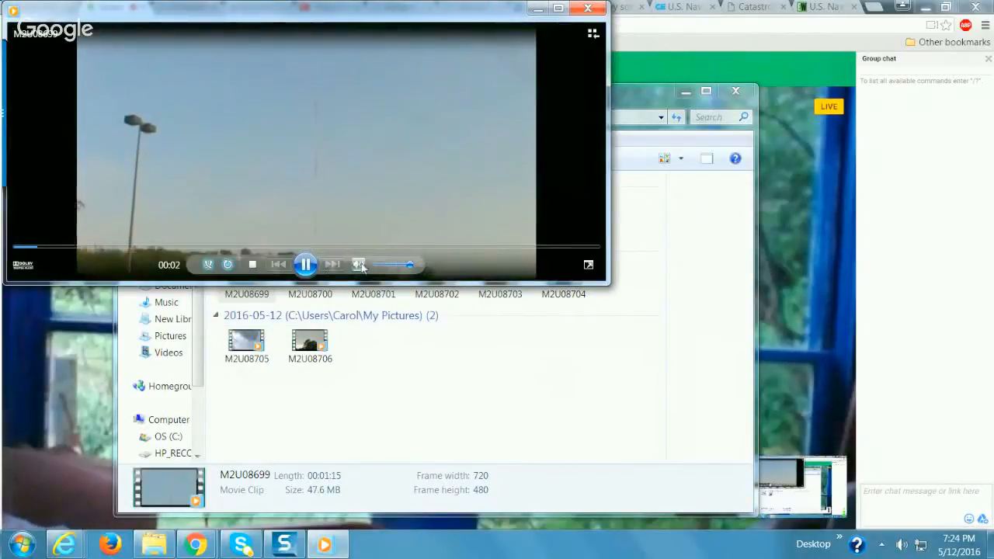
- Mute the tower clip's sound while it plays in Windows Media Player
left_click(359, 264)
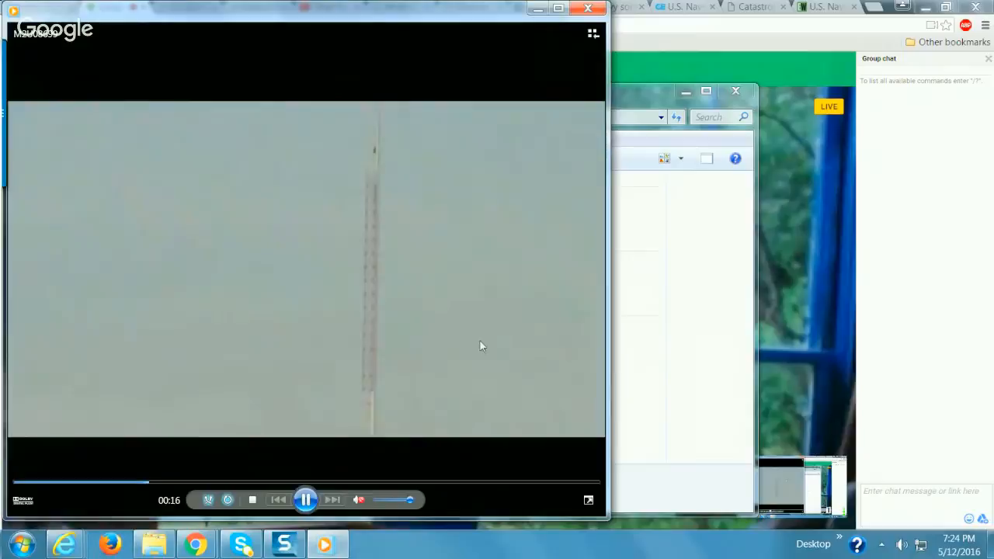
mouse_move(497, 280)
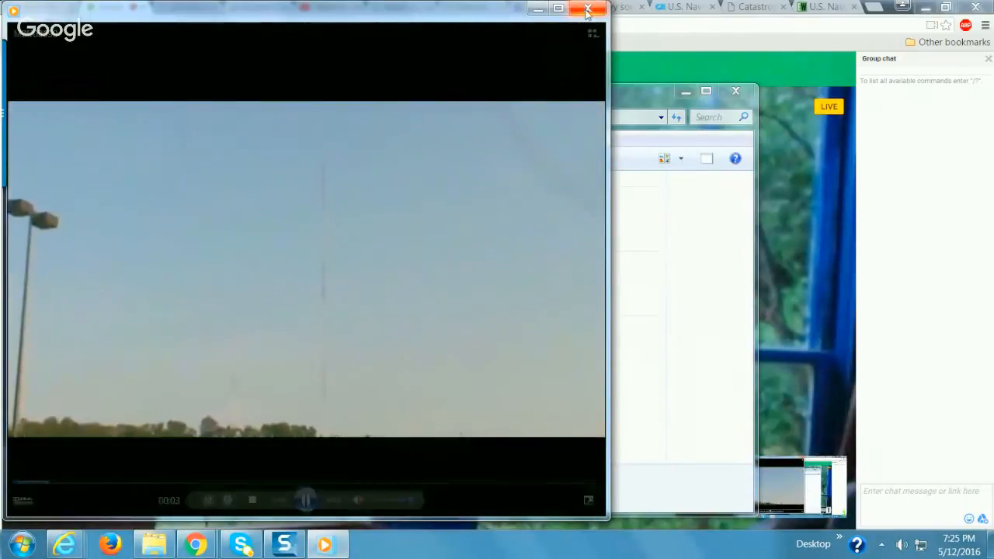
mouse_move(588, 10)
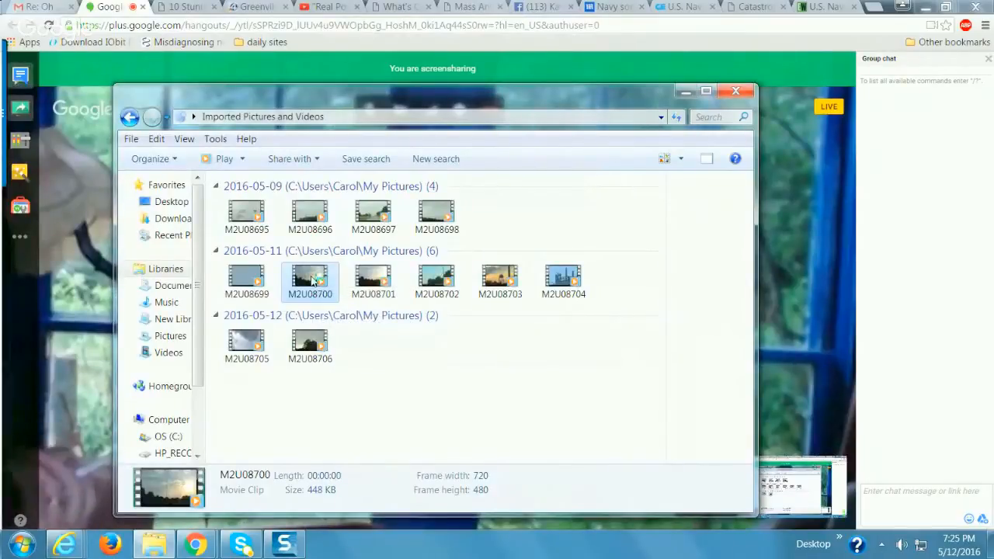
double_click(311, 277)
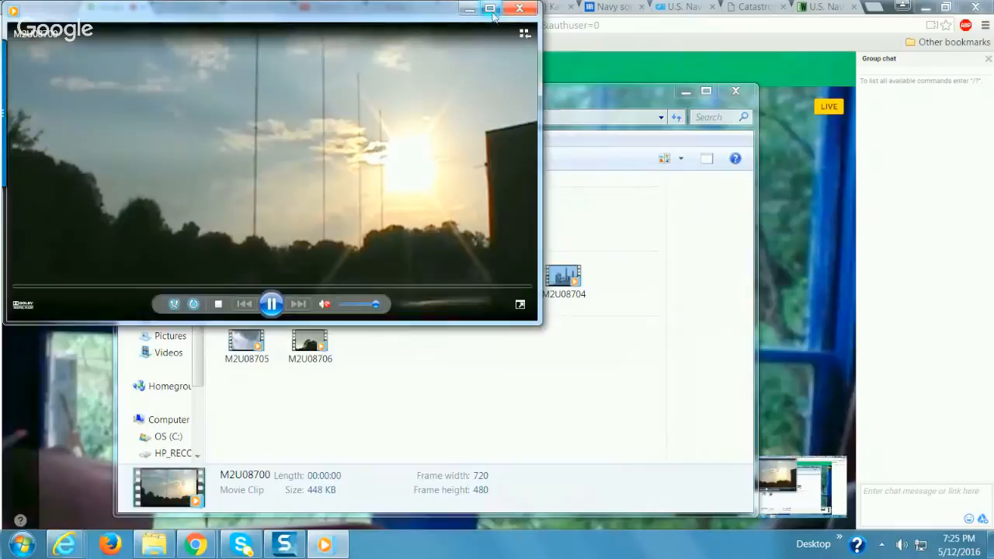
left_click(491, 9)
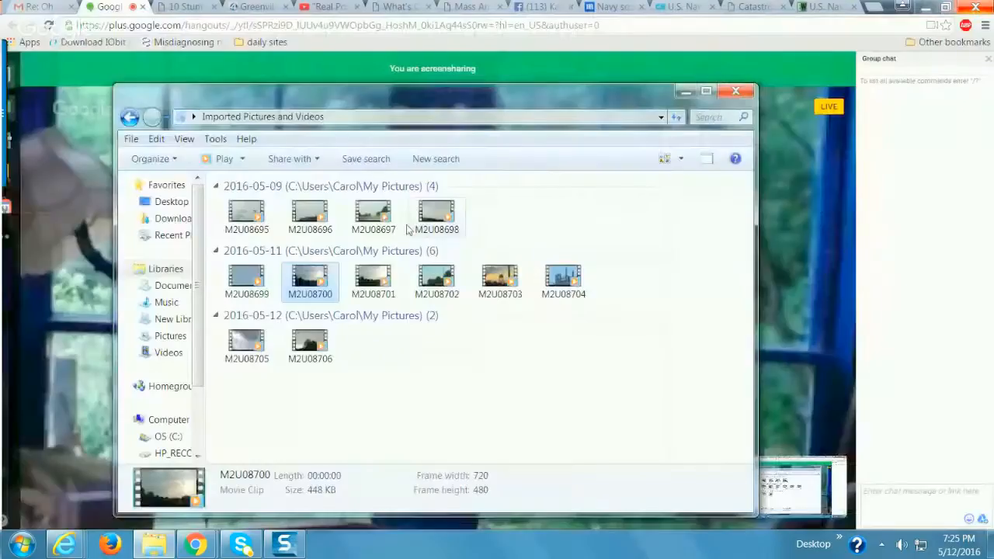
left_click(373, 278)
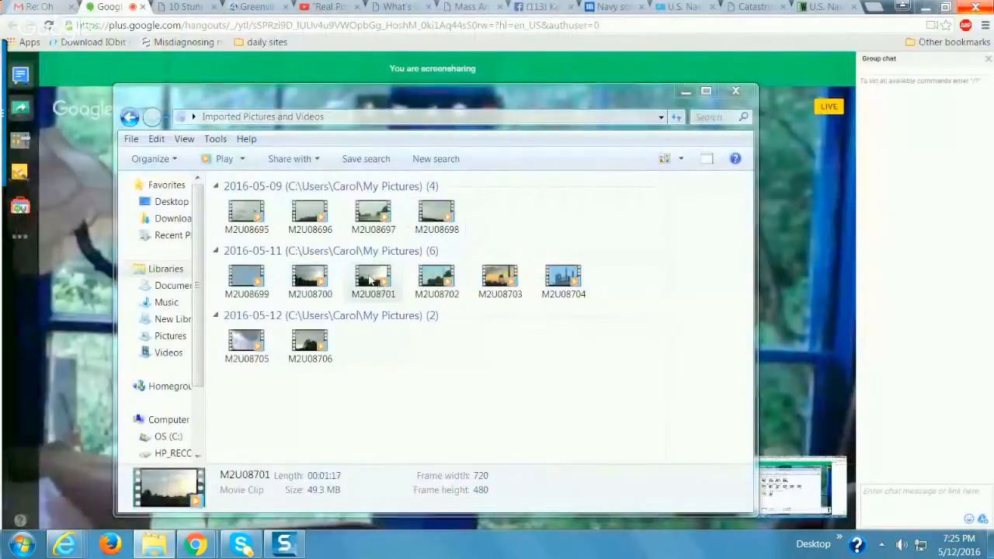
left_click(373, 280)
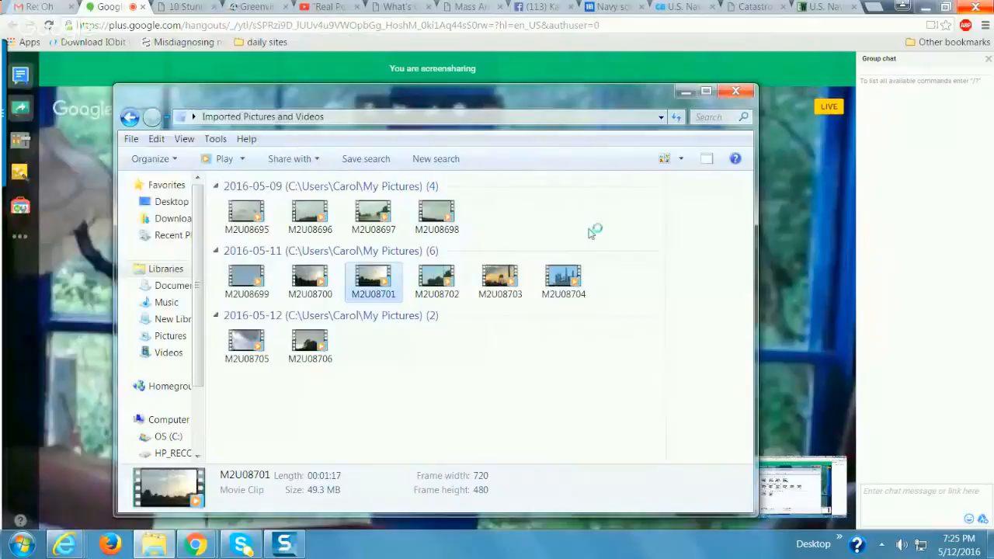
- Play the M2U08701 clip from Explorer, then start the M2U08702 clip
double_click(372, 282)
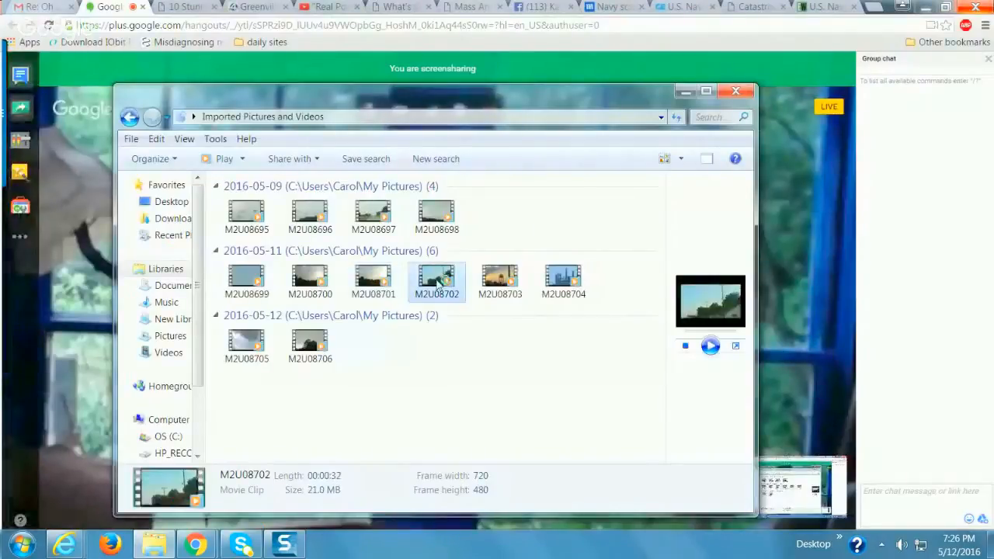
double_click(436, 278)
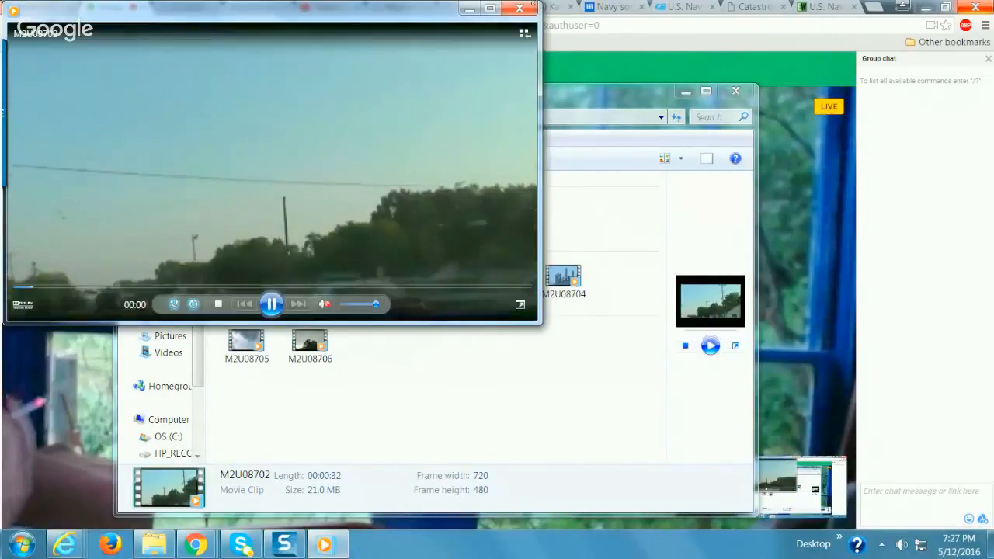
- Play the M2U08704 tower clip, then close the player to return to the clip folder
left_click(519, 10)
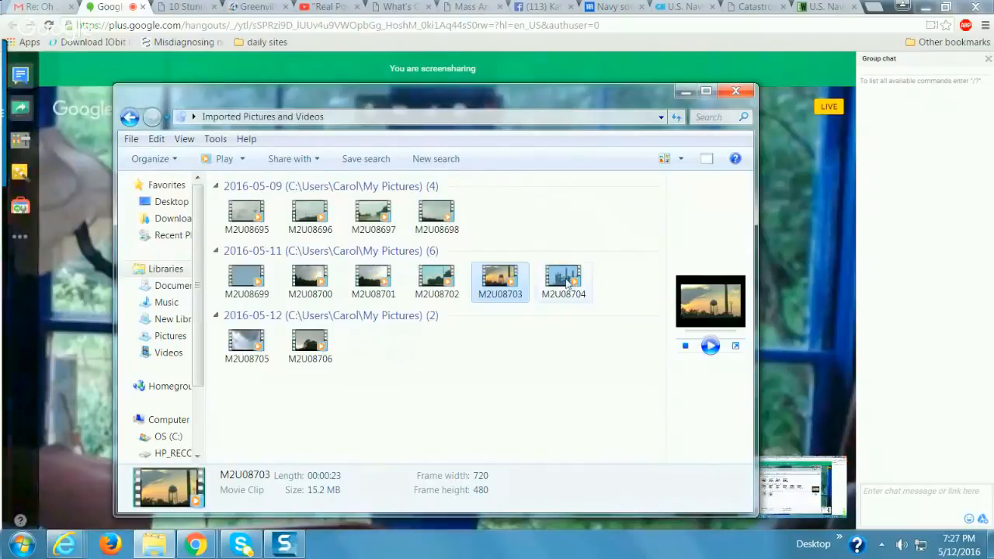
double_click(562, 279)
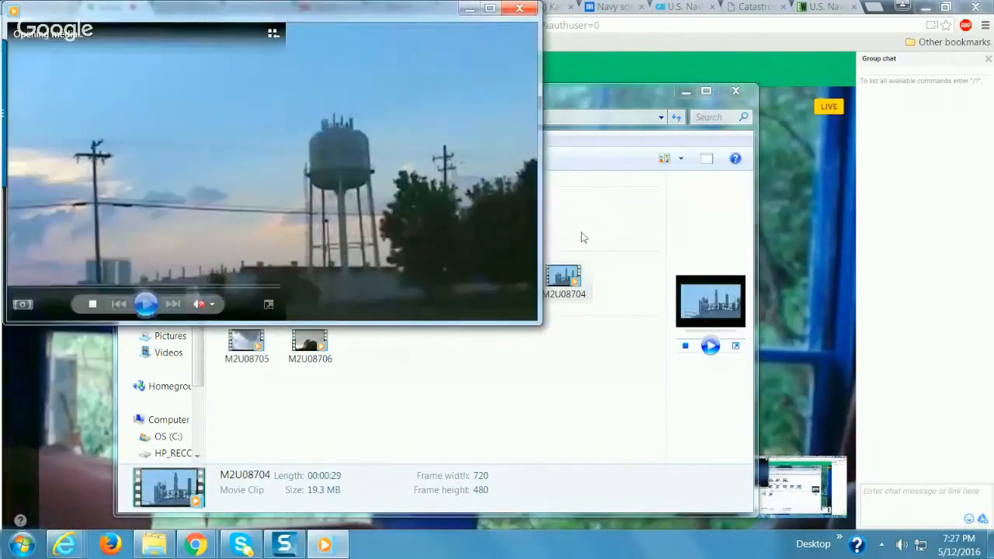
left_click(146, 303)
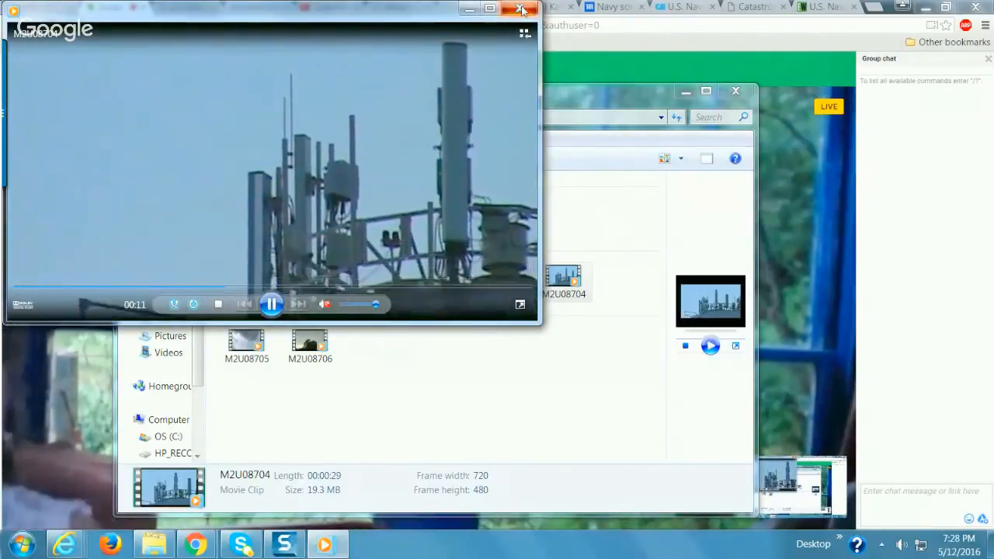
left_click(522, 9)
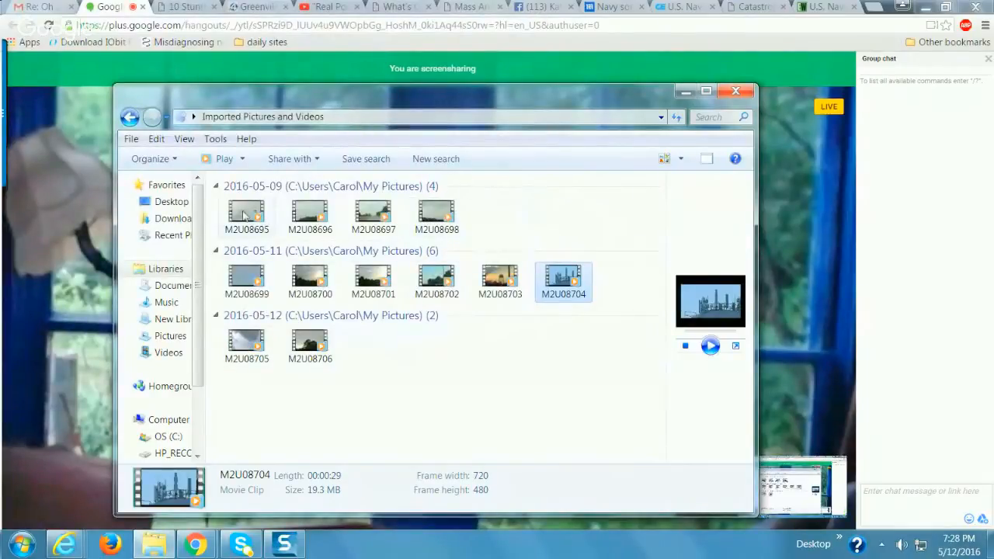
- Play the M2U08696 power-line clip, then close the player window
left_click(245, 214)
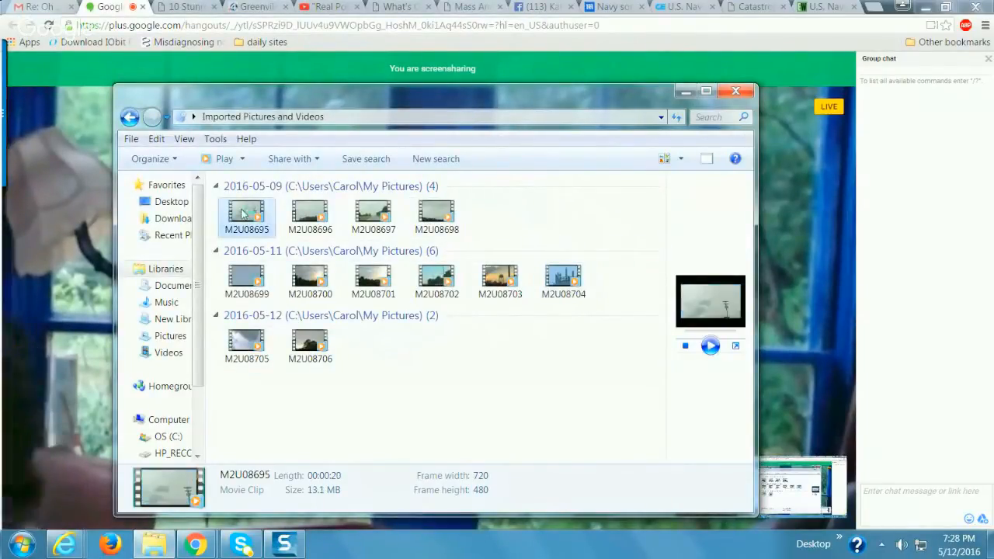
double_click(246, 216)
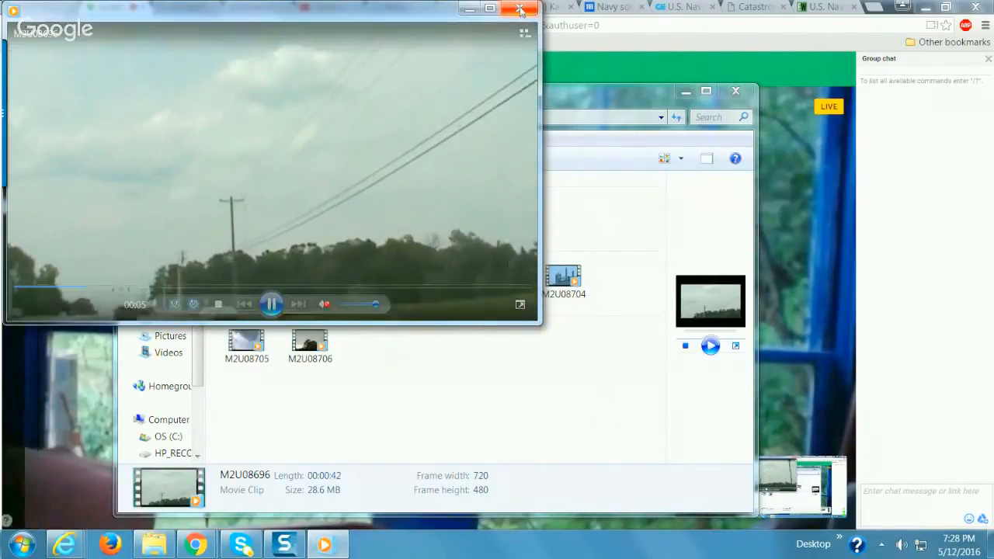
left_click(520, 10)
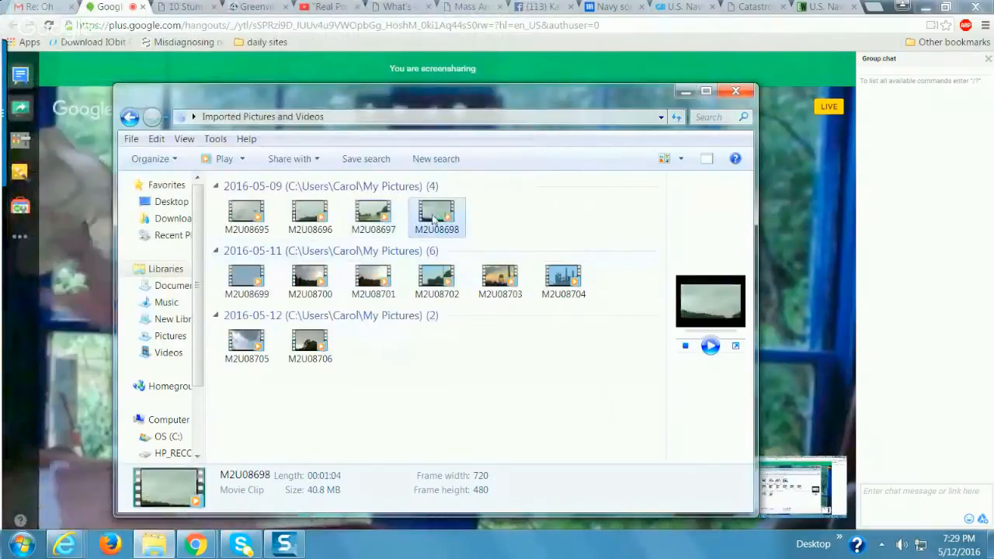
- Play the M2U08705 cloud clip, close the player, then start the M2U08706 clip
double_click(436, 214)
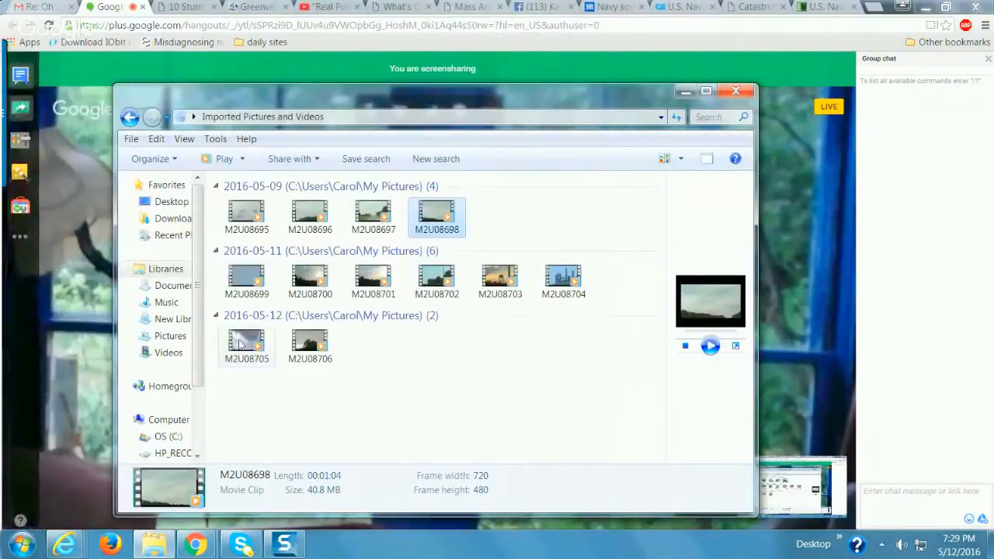
double_click(246, 342)
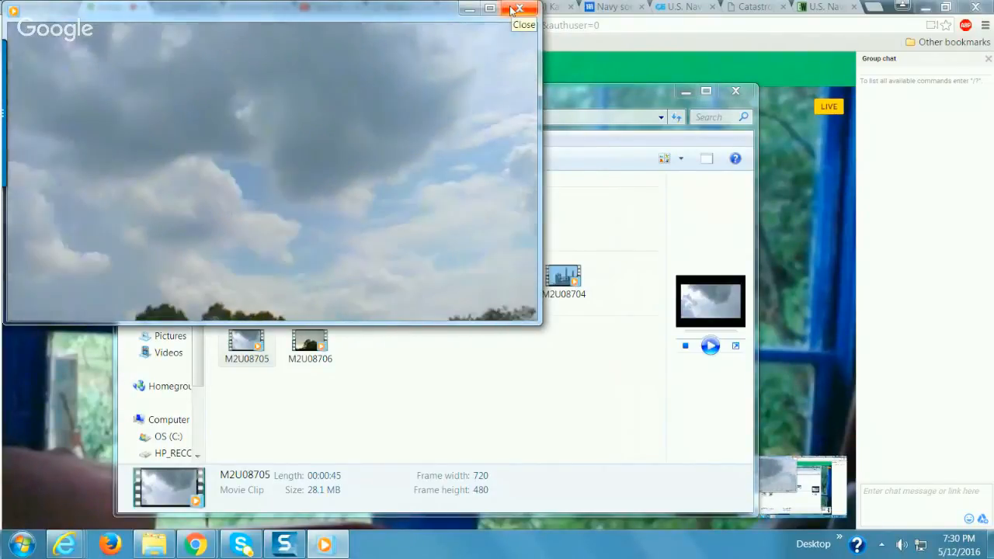
left_click(518, 9)
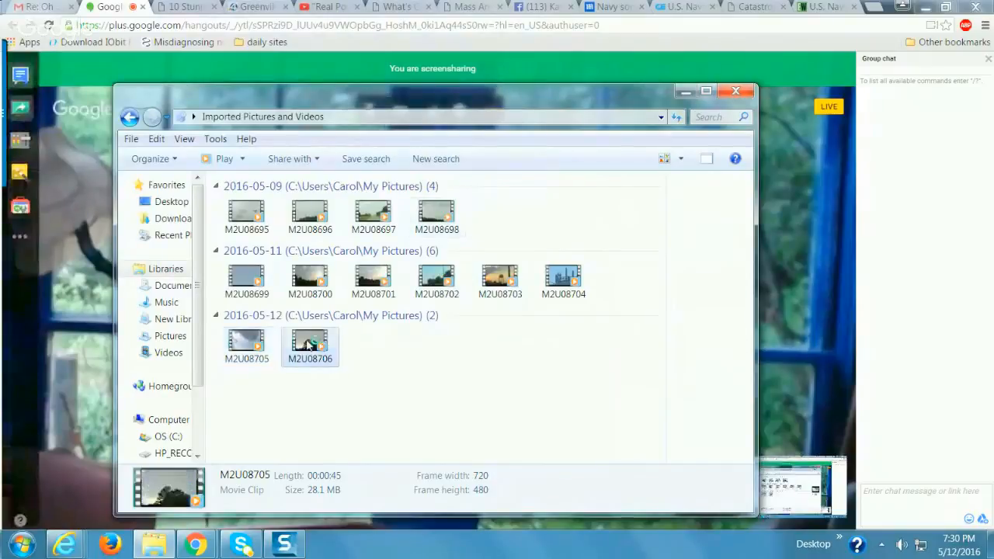
double_click(311, 342)
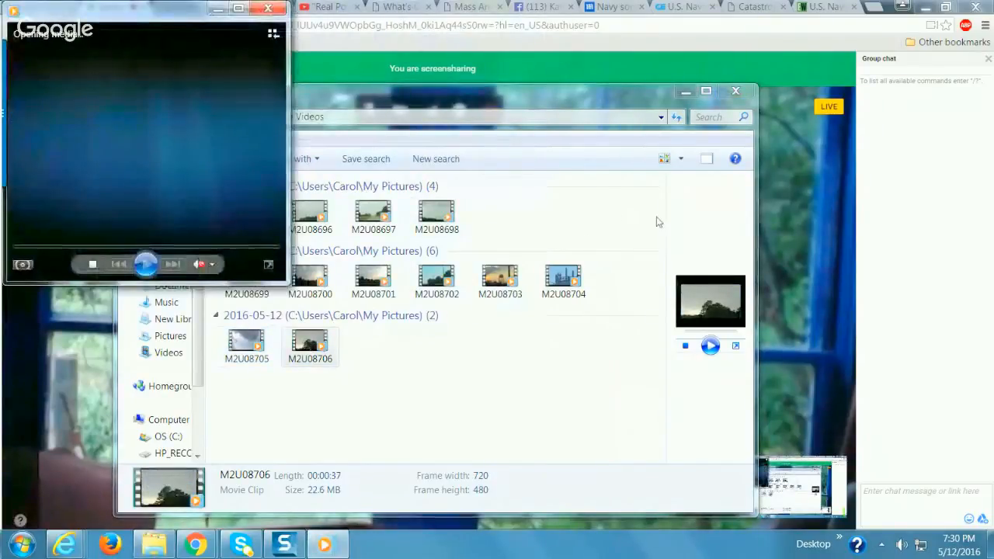